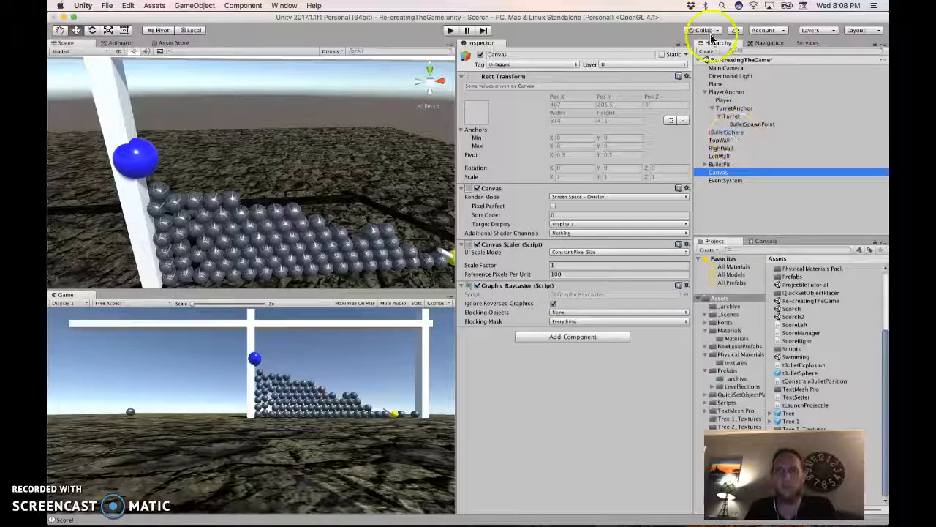
Add a UI Text under the Canvas reading Score and rename the object Score.
left_click(705, 50)
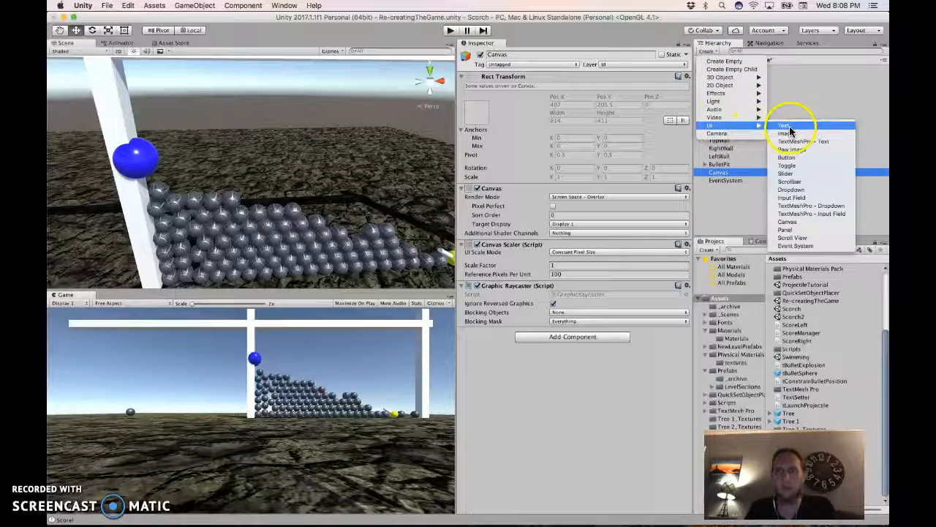
left_click(785, 126)
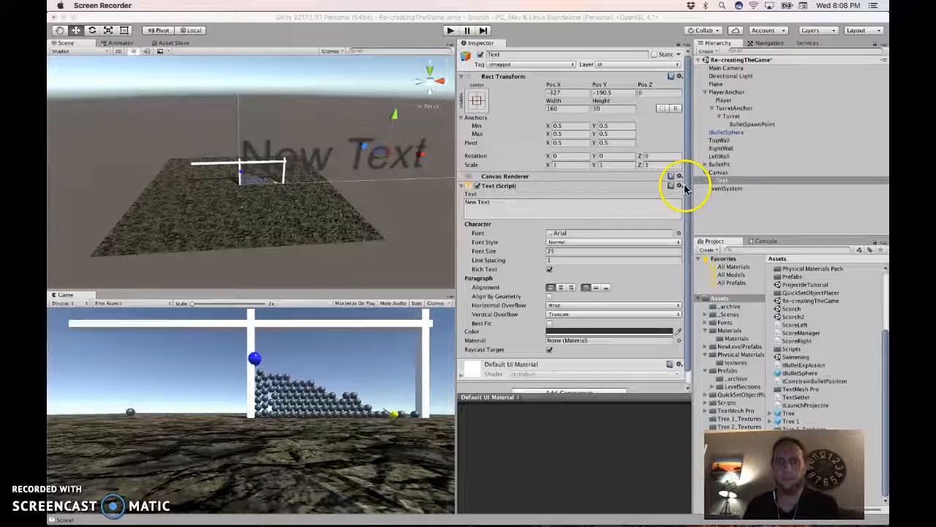
type("Sco")
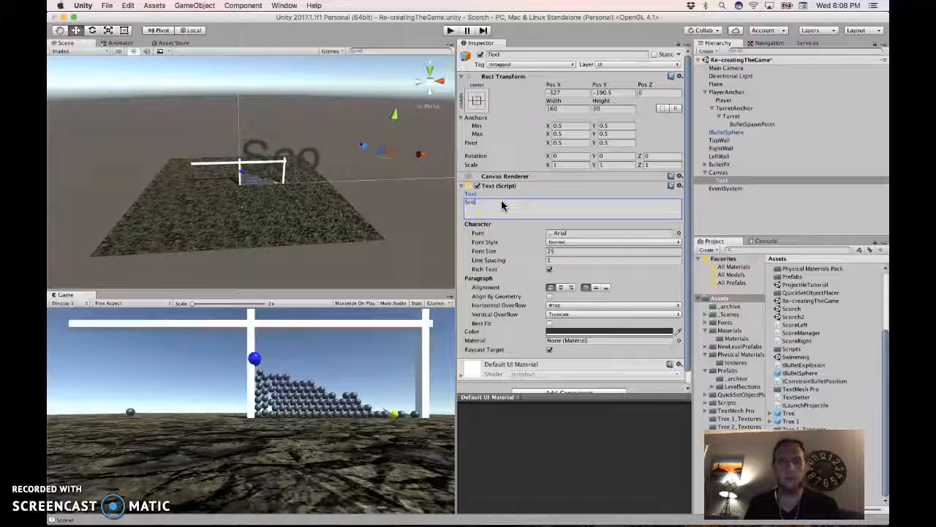
left_click(718, 173)
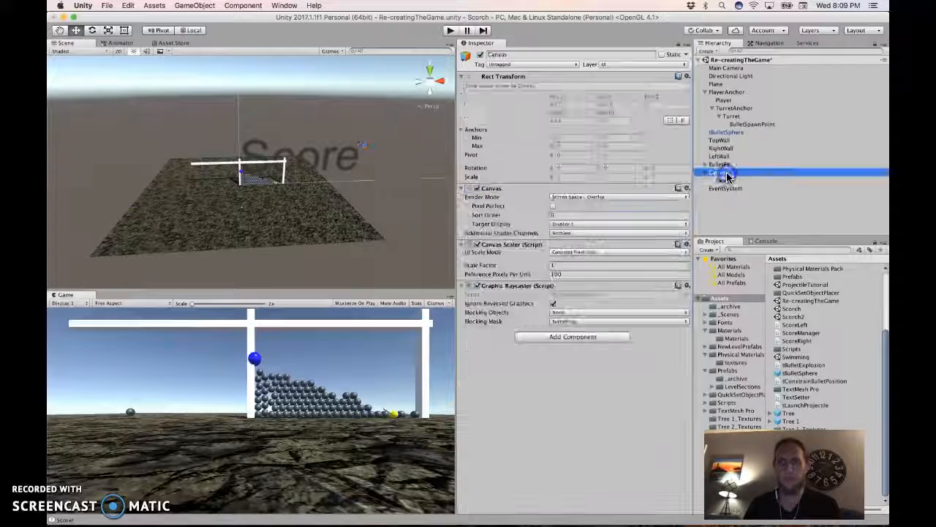
left_click(728, 175)
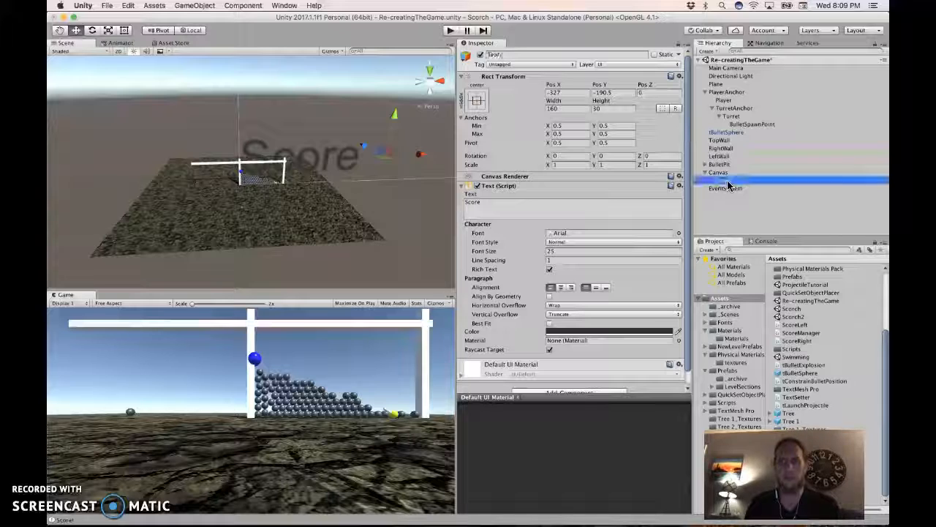
left_click(476, 100)
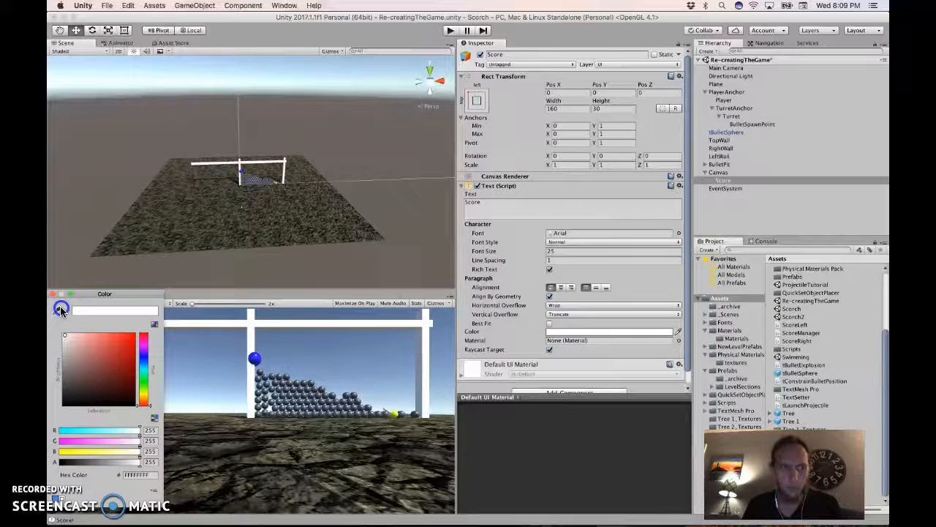
Make the Score text white with a Shadow component and create and attach a new scoring script.
left_click(60, 308)
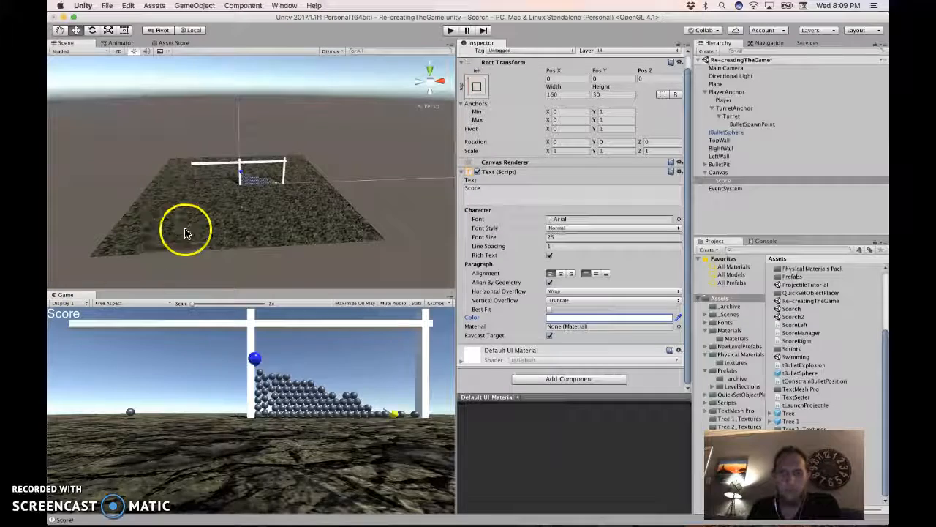
left_click(568, 377)
type("tScoring")
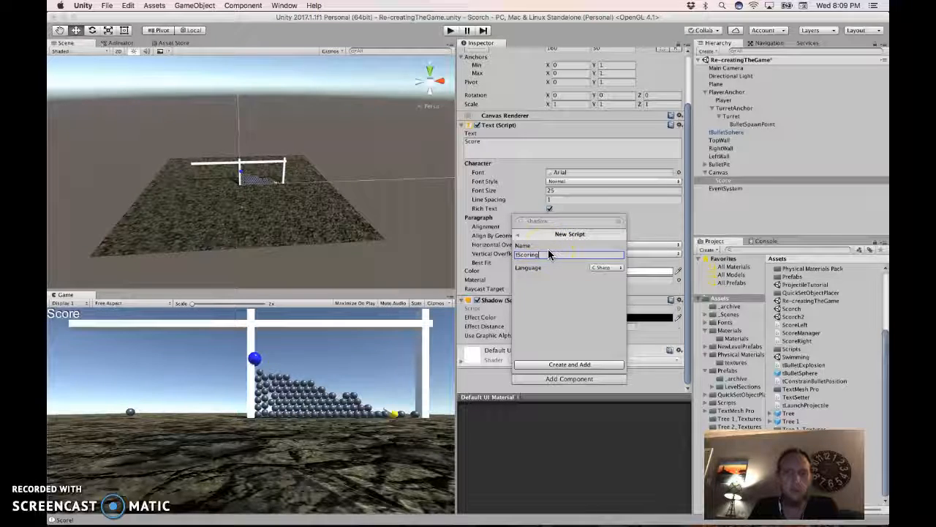
left_click(569, 364)
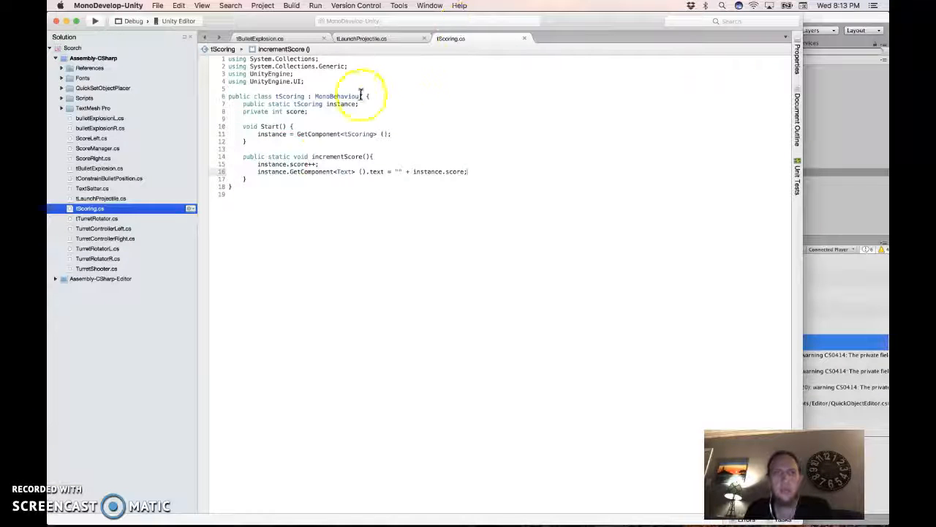
Write the scoring script's static instance, score field, Start and incrementScore methods in MonoDevelop.
left_click(240, 103)
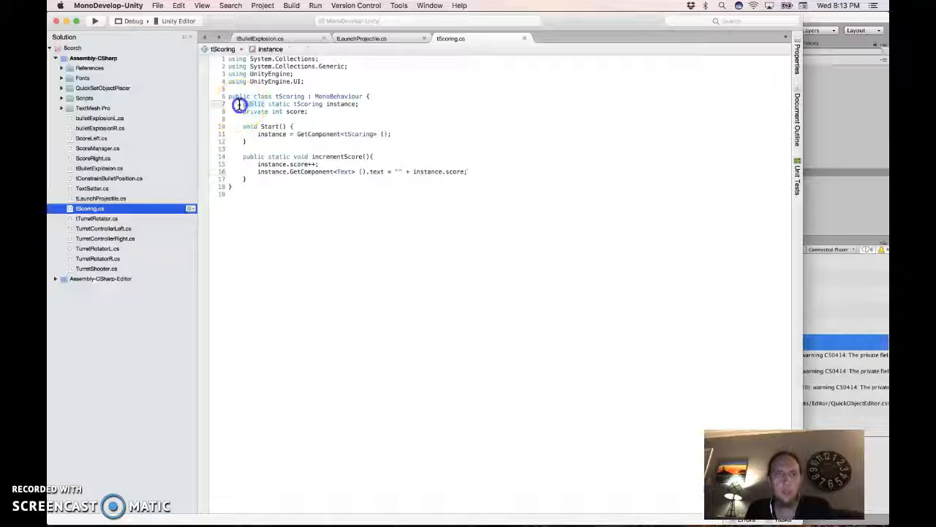
left_click(240, 102)
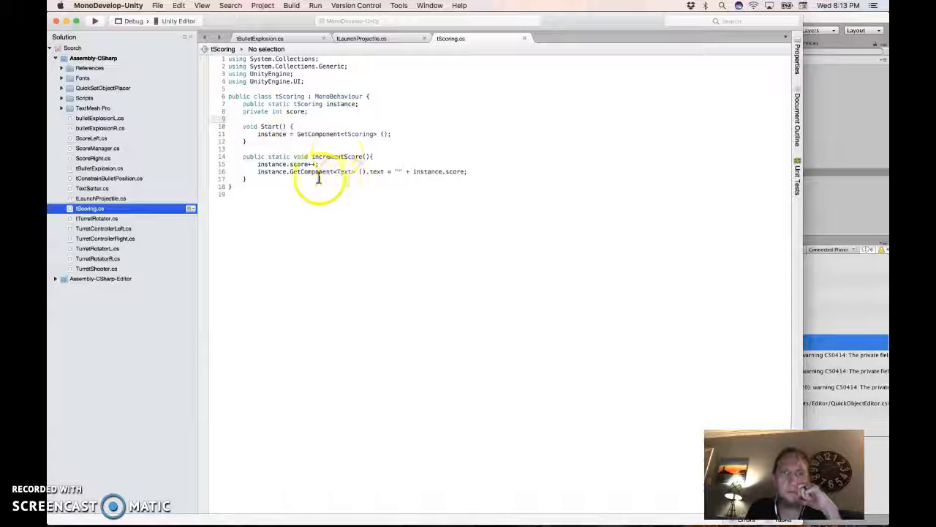
left_click(100, 167)
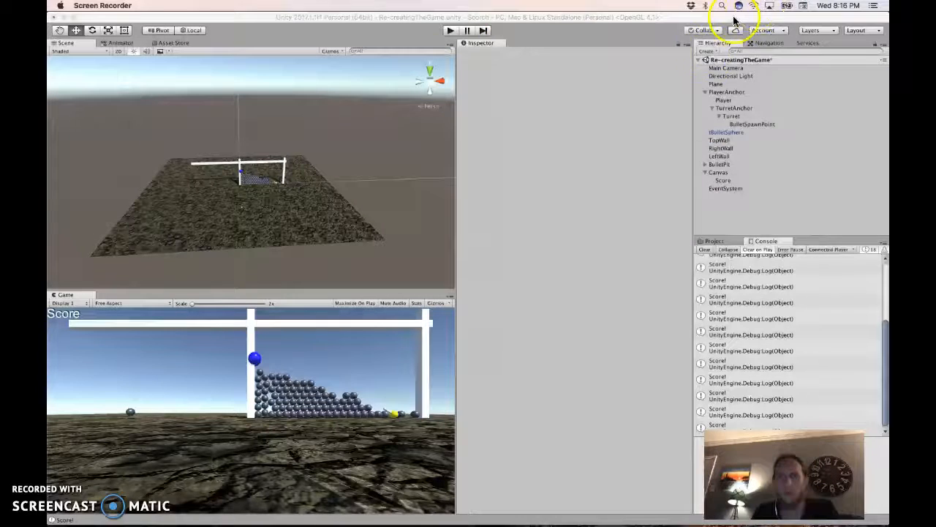
Add a second UI Text under the Canvas and rename it GameOver.
left_click(719, 124)
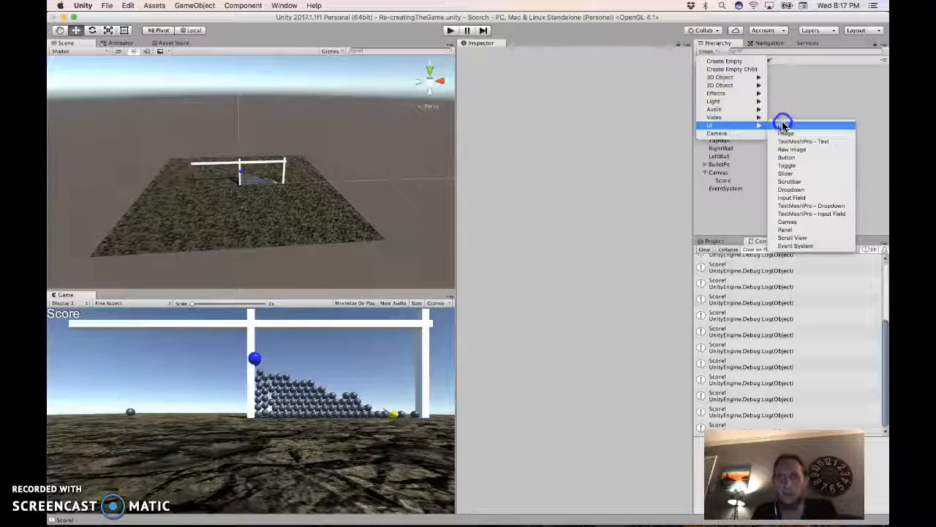
left_click(786, 134)
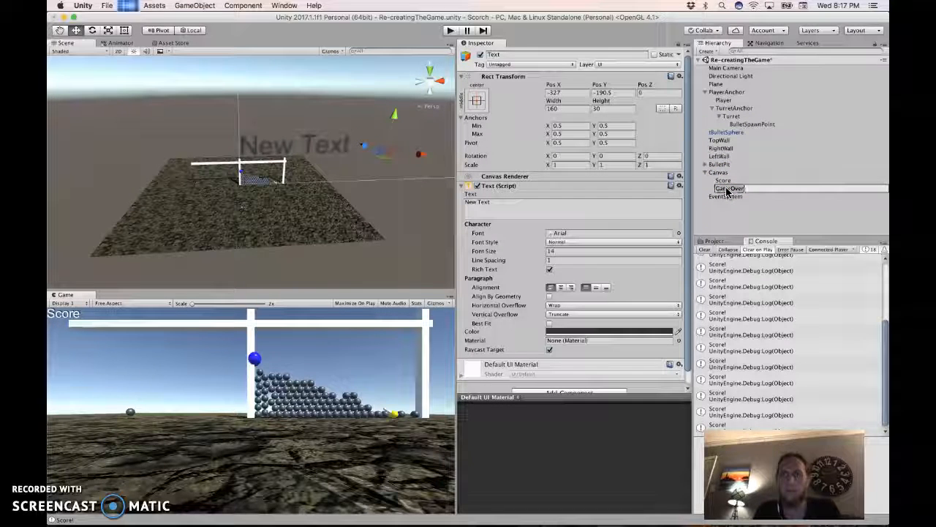
type("GameOver")
left_click(613, 108)
type("200")
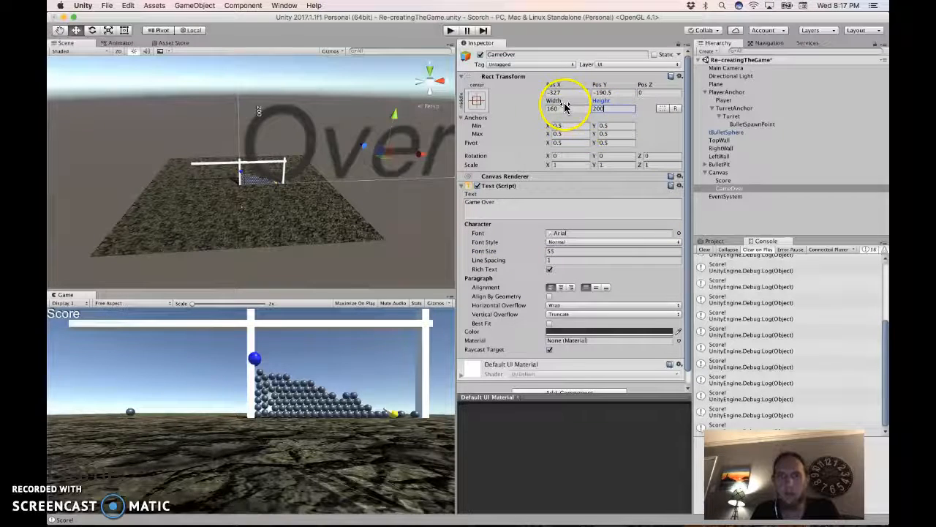
Anchor the Game Over text to the screen centre, centre-align it and adjust its font style.
left_click(476, 100)
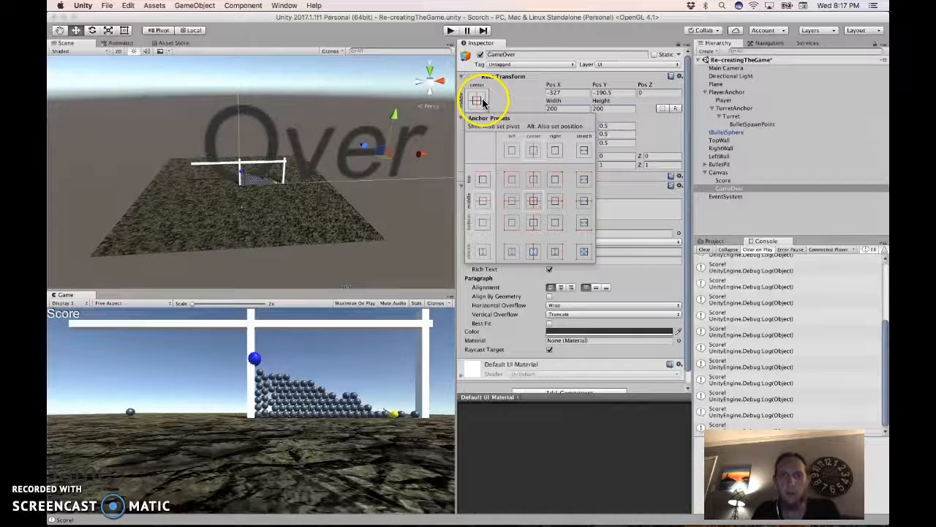
left_click(533, 202)
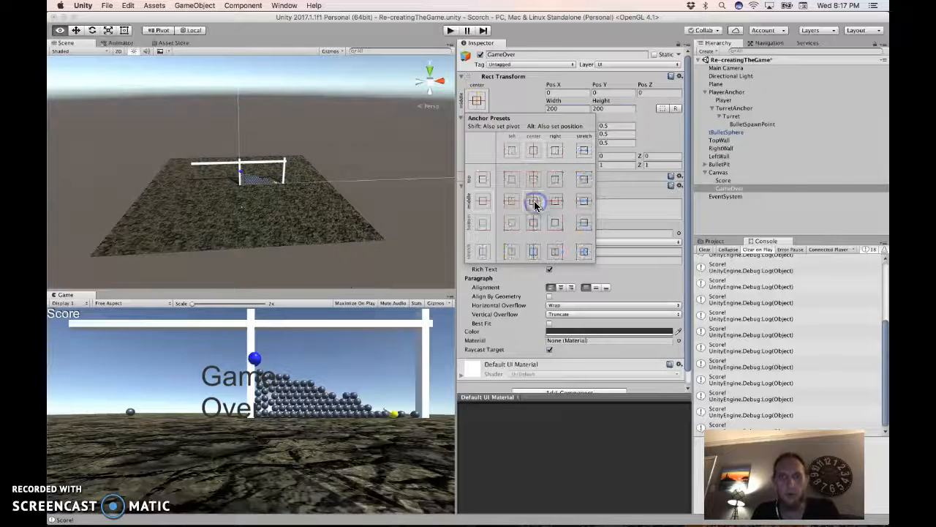
left_click(532, 202)
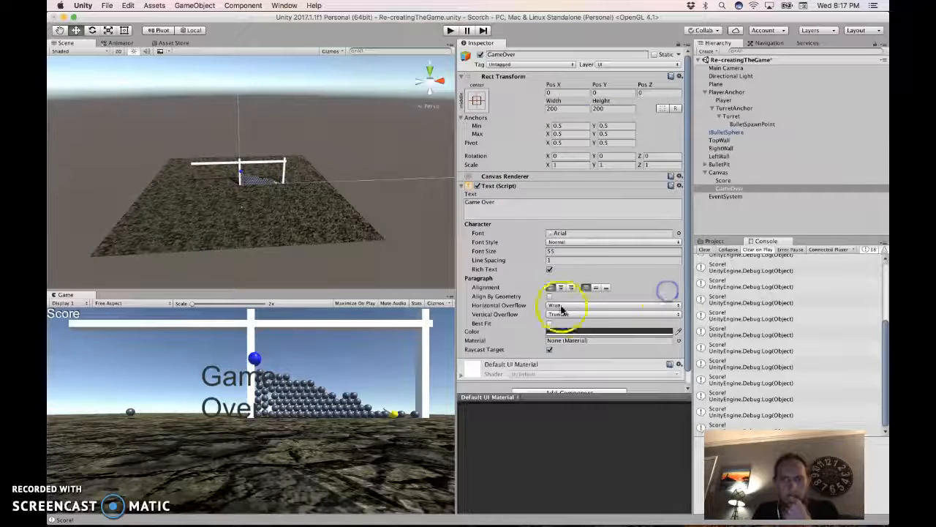
left_click(550, 331)
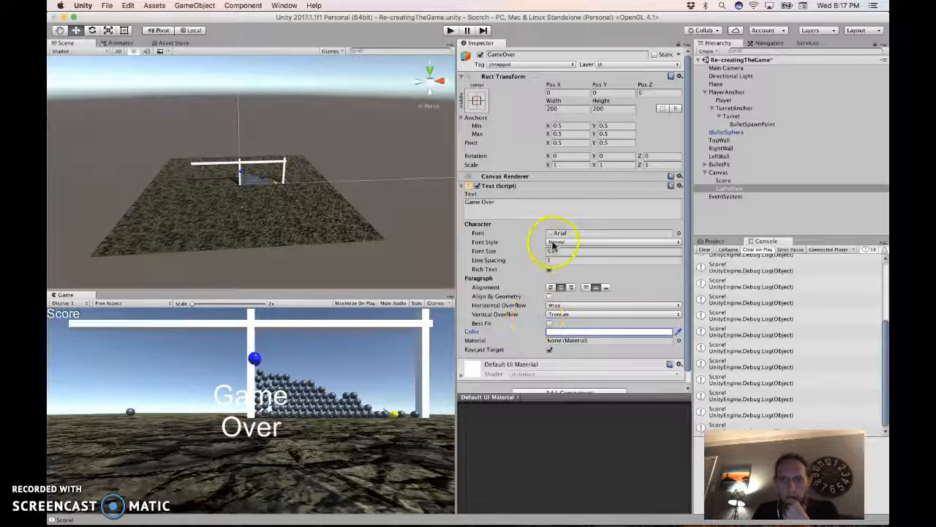
left_click(613, 241)
type("4")
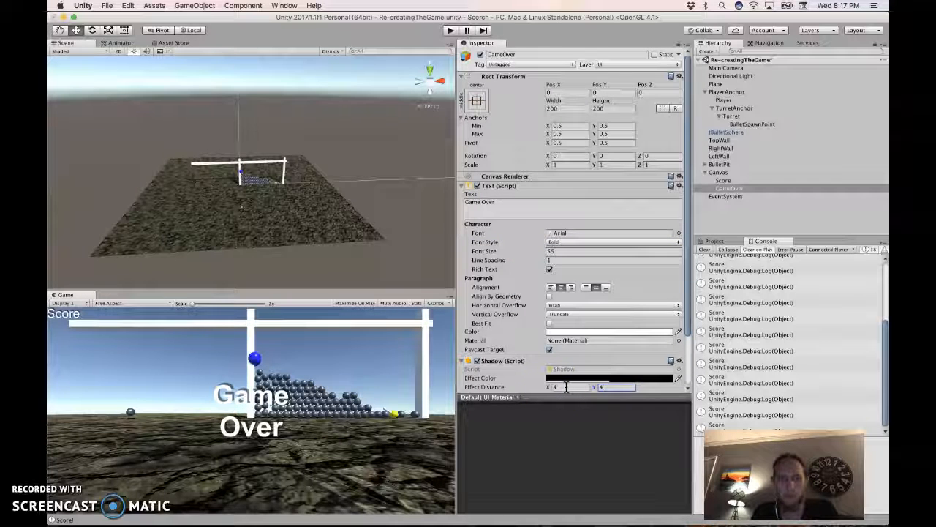
Set the Game Over font size to 85 and the text box height to 400.
left_click(613, 251)
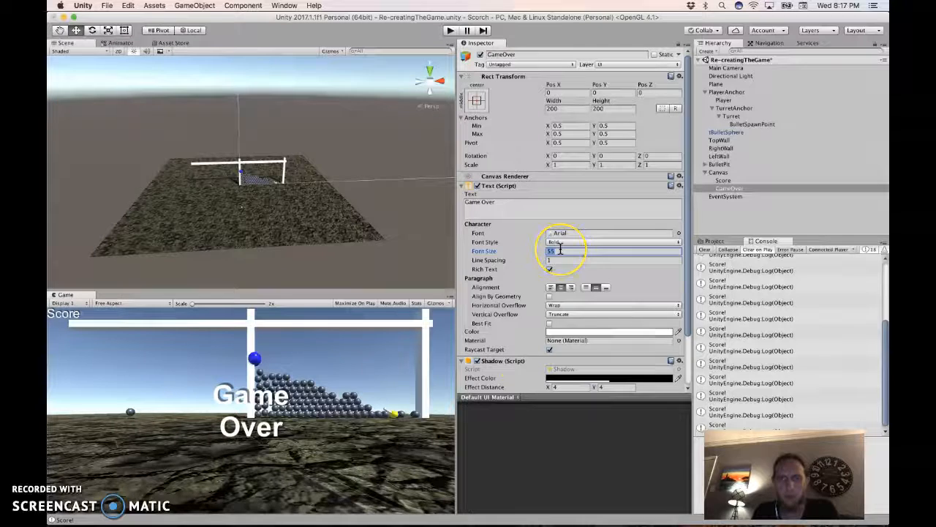
type("85")
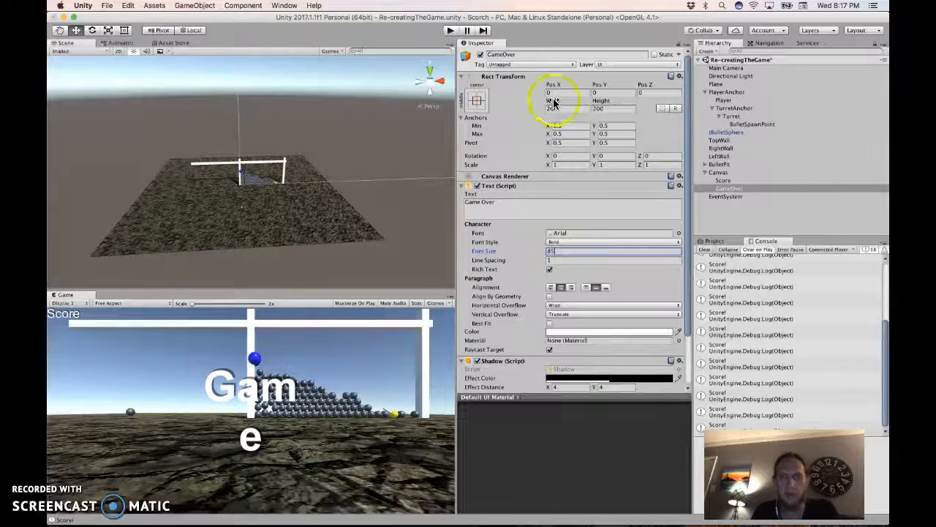
type("400")
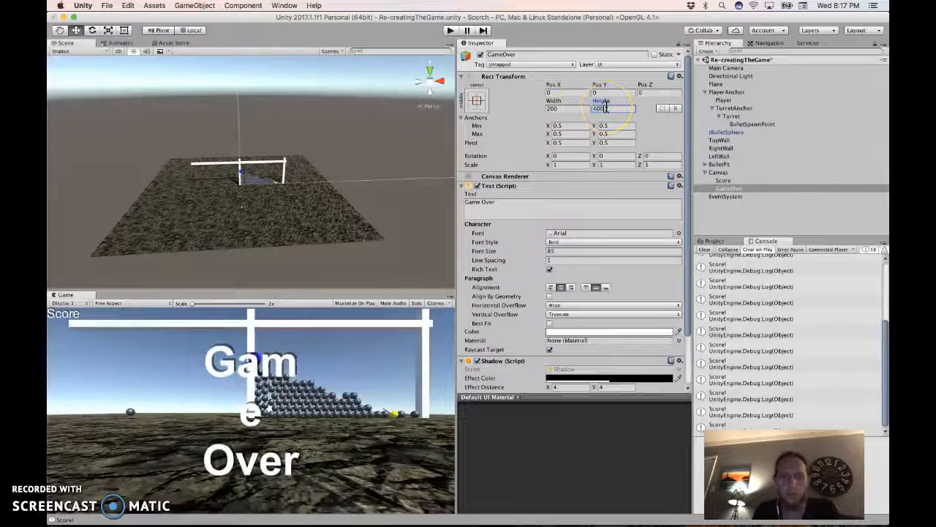
left_click(568, 109)
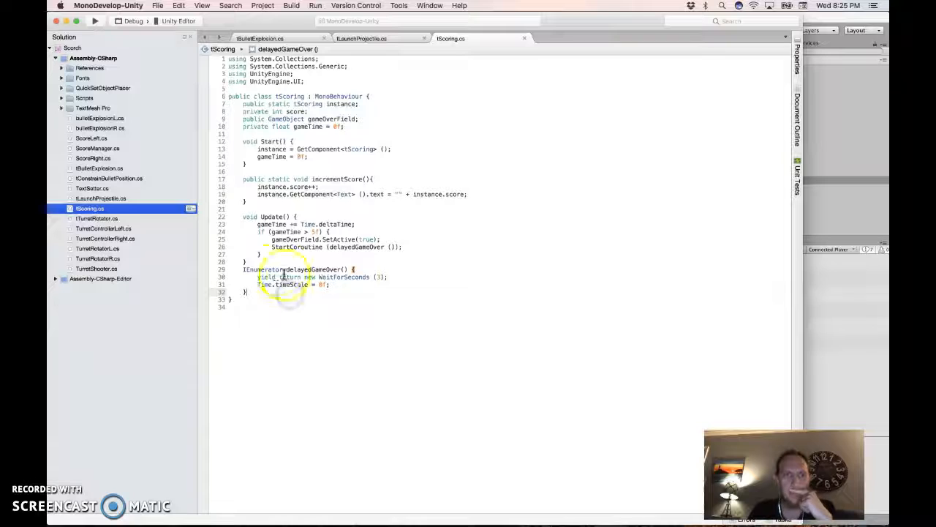
Make delayedGameOver yield a WaitForSeconds before setting Time.timeScale to 0f.
left_click(295, 246)
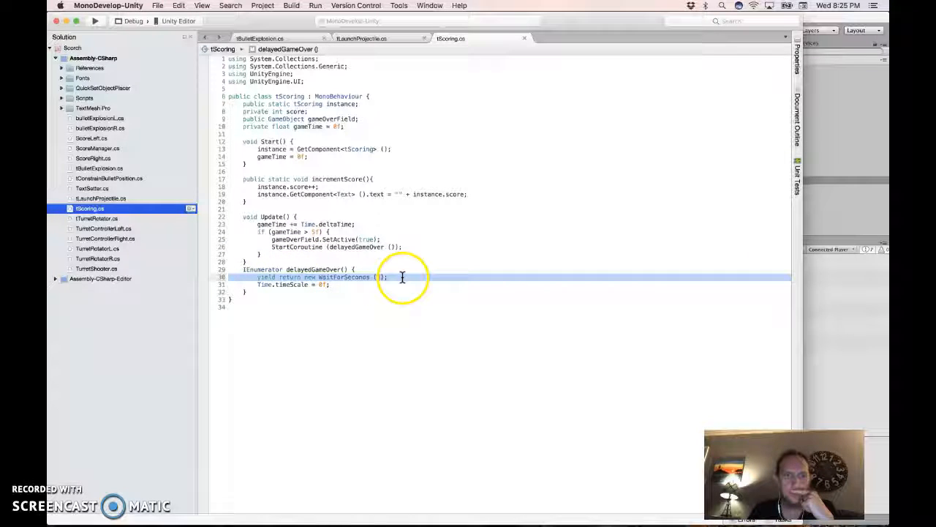
left_click(390, 267)
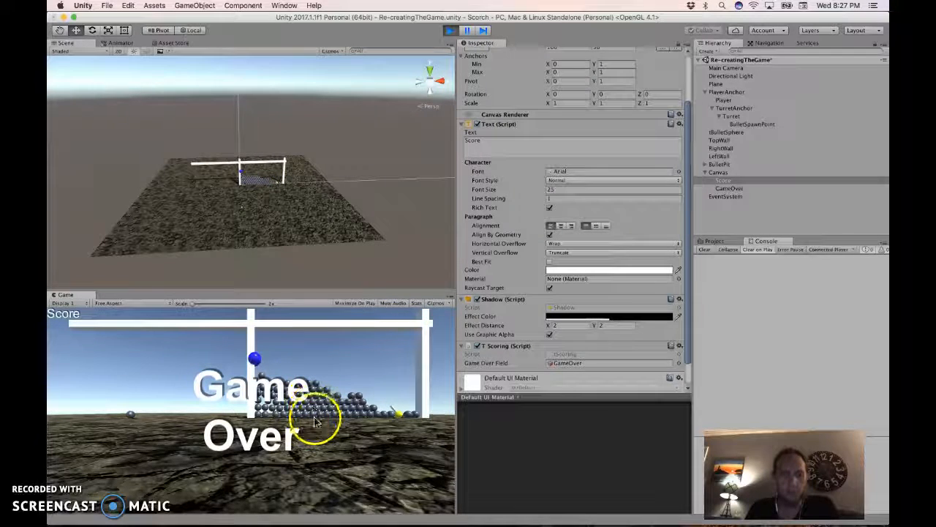
mouse_move(428, 418)
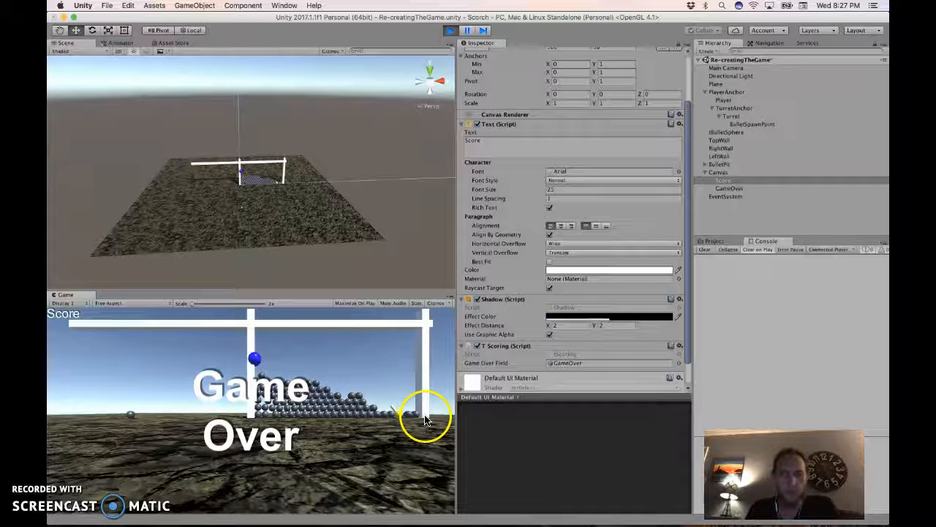
Link GameOver to the tScoring Game Over field on Score and deactivate GameOver.
left_click(445, 29)
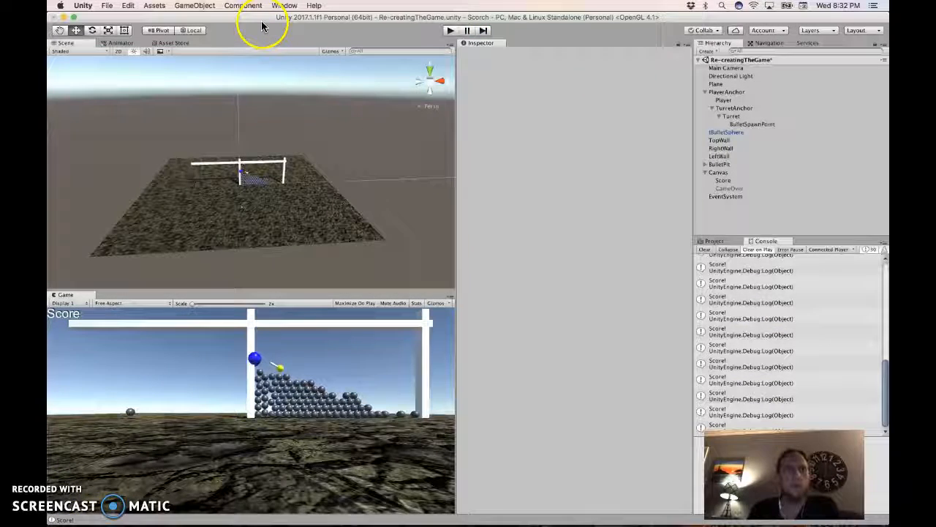
Turn off Auto Generate in Window > Lighting, close it and run the game in play mode.
left_click(281, 6)
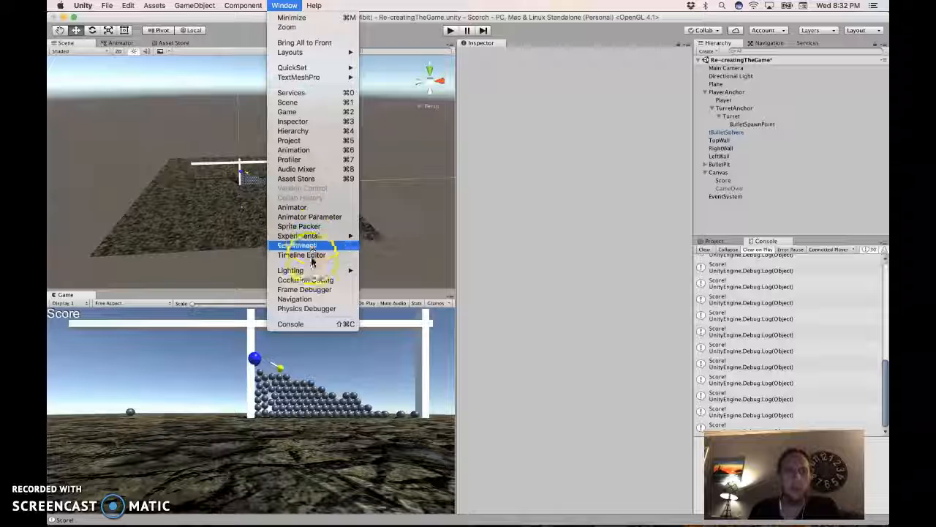
left_click(296, 245)
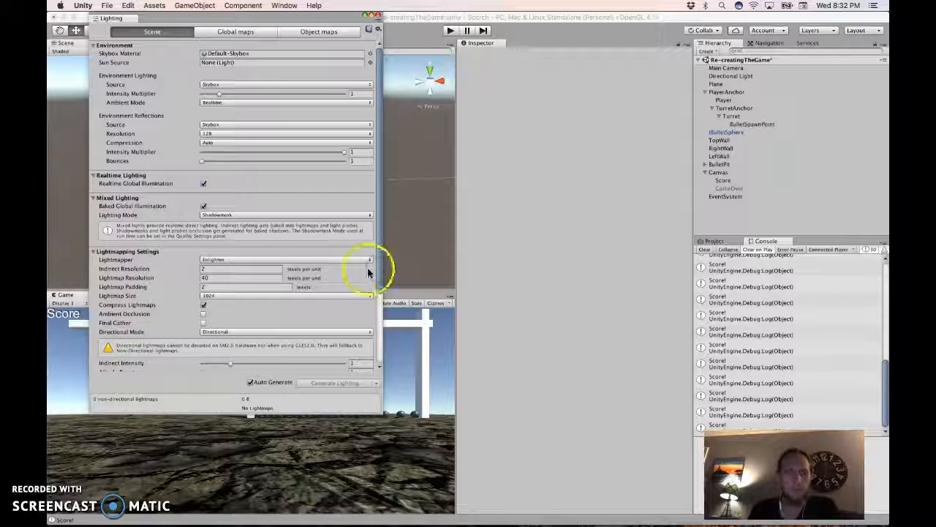
left_click(250, 383)
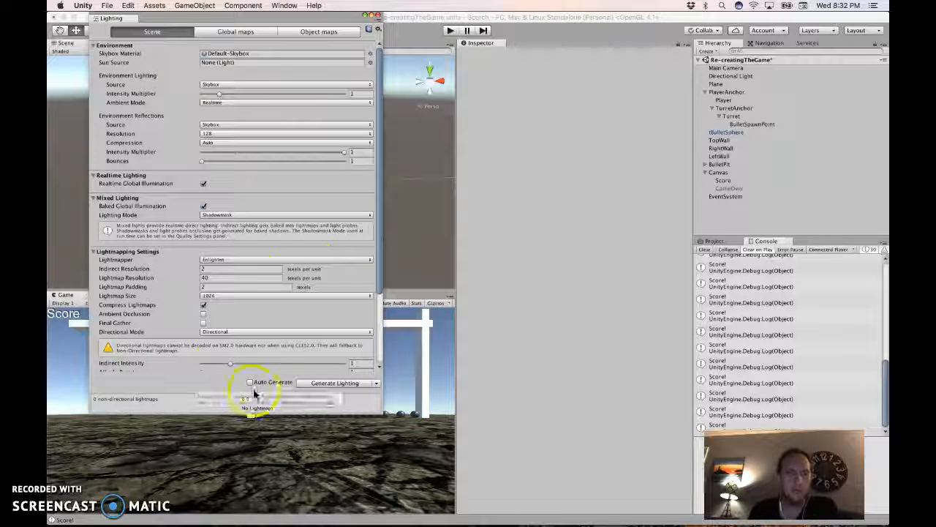
left_click(337, 383)
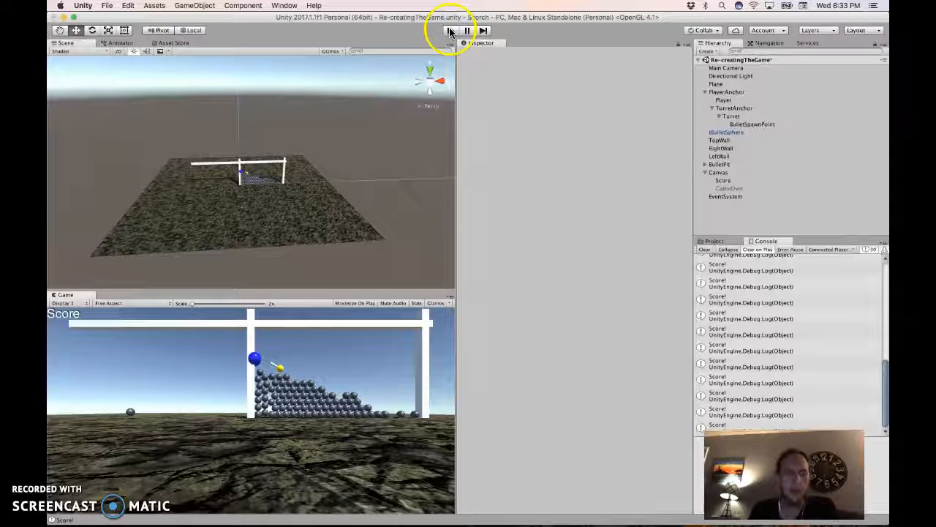
left_click(451, 29)
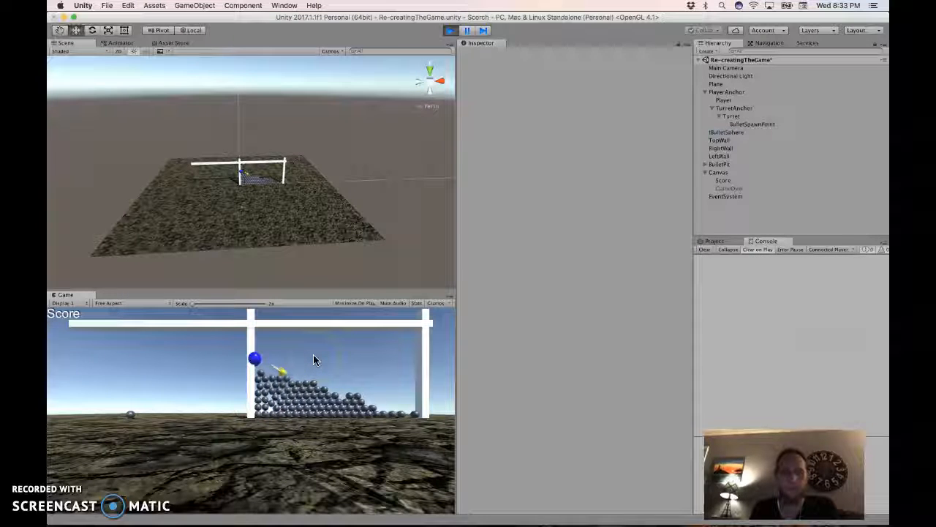